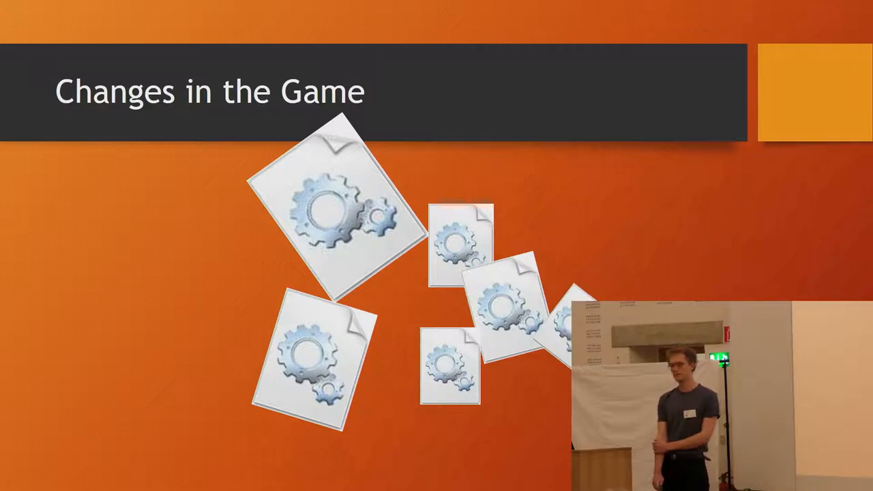
key("right")
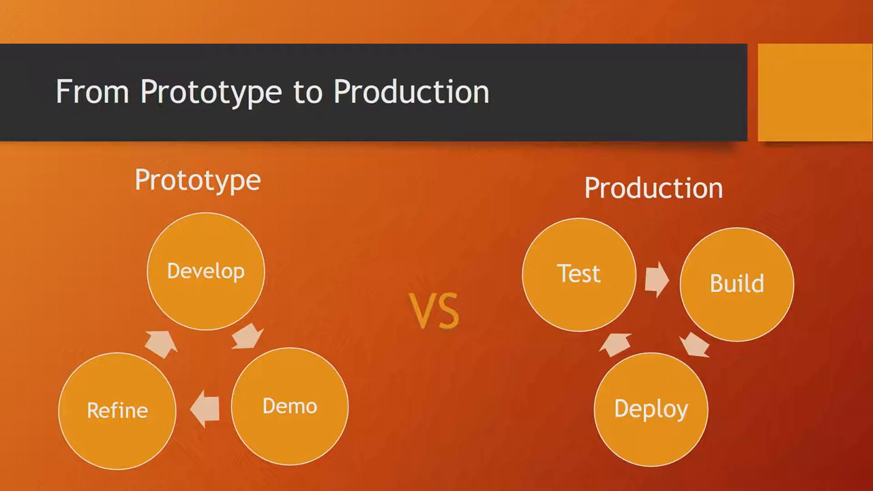
key("Right")
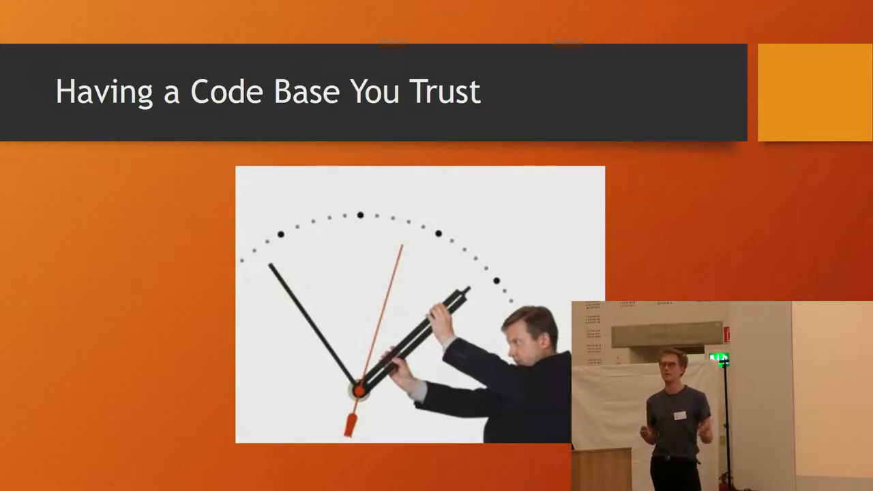
key("right")
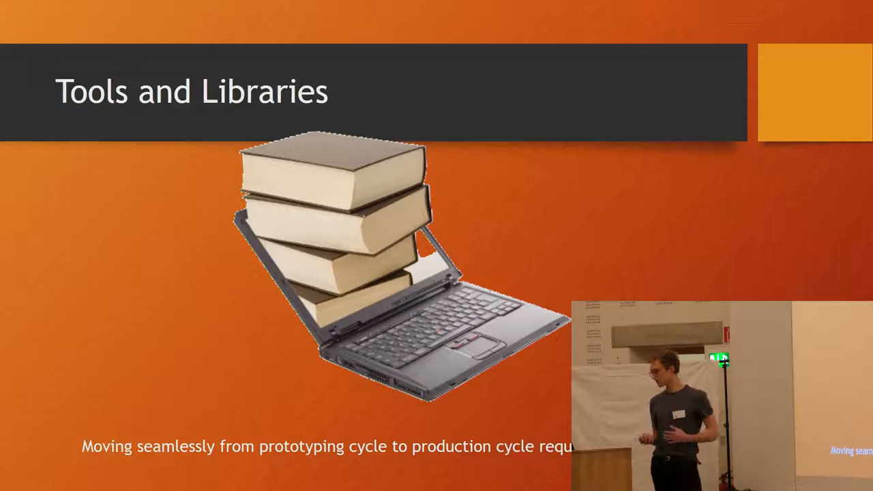
key("Right")
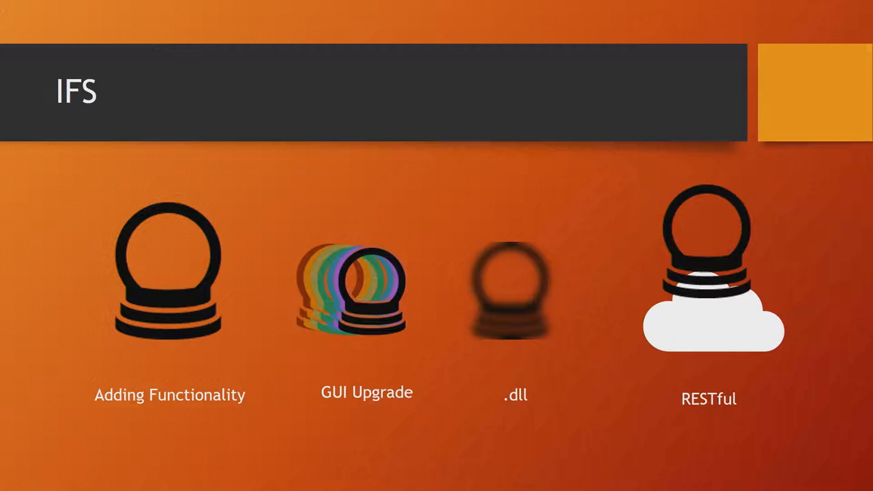
key("Right")
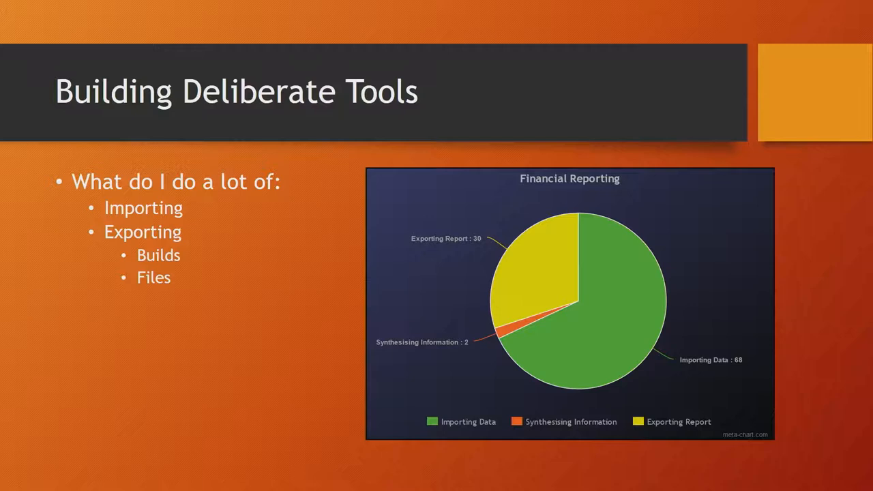
key("right")
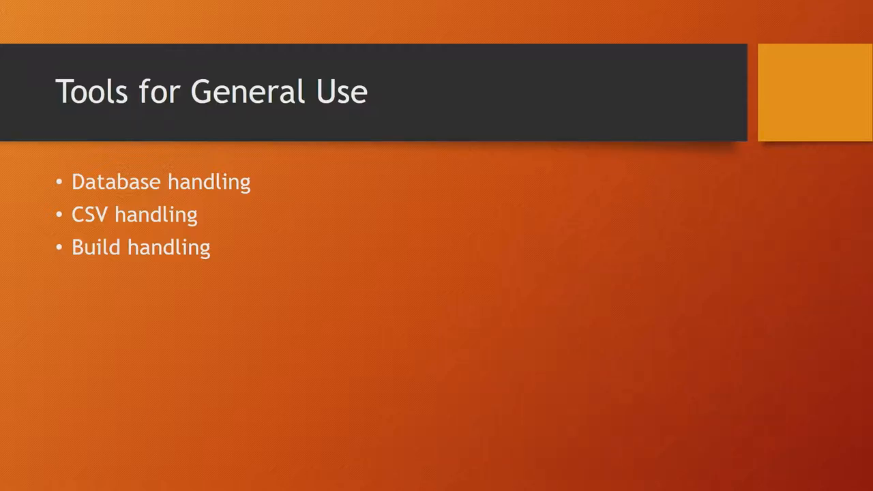
key("right")
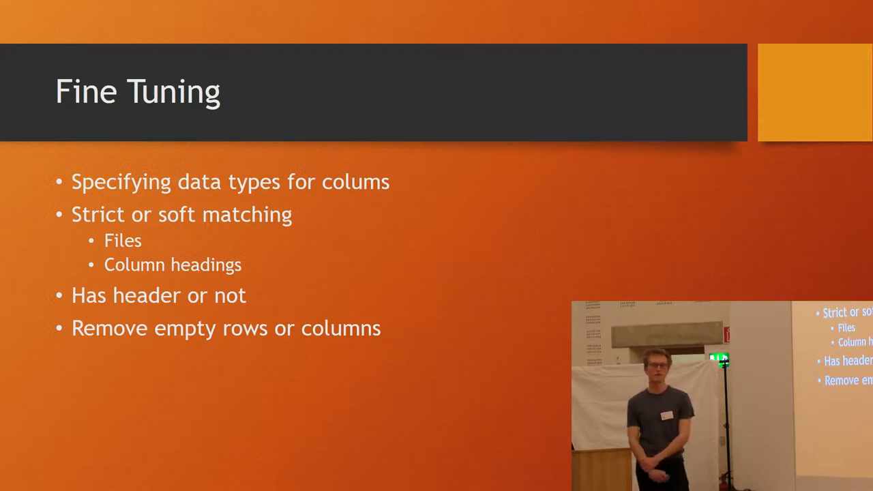
key("right")
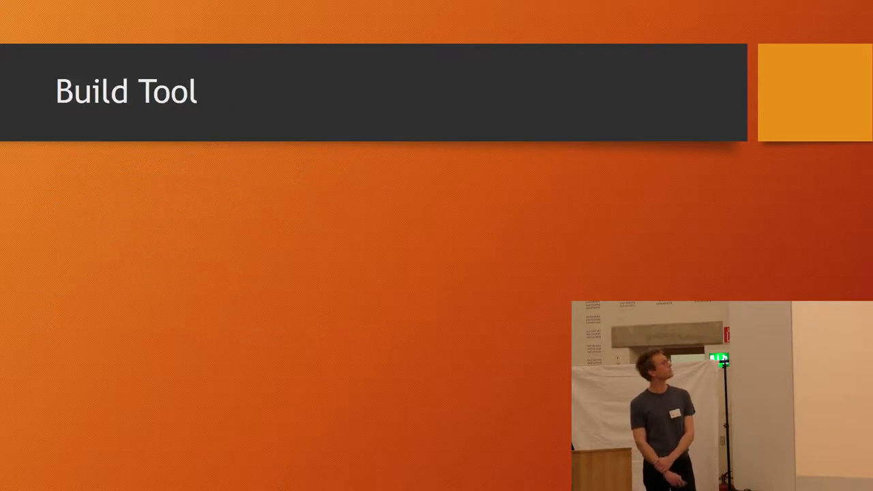